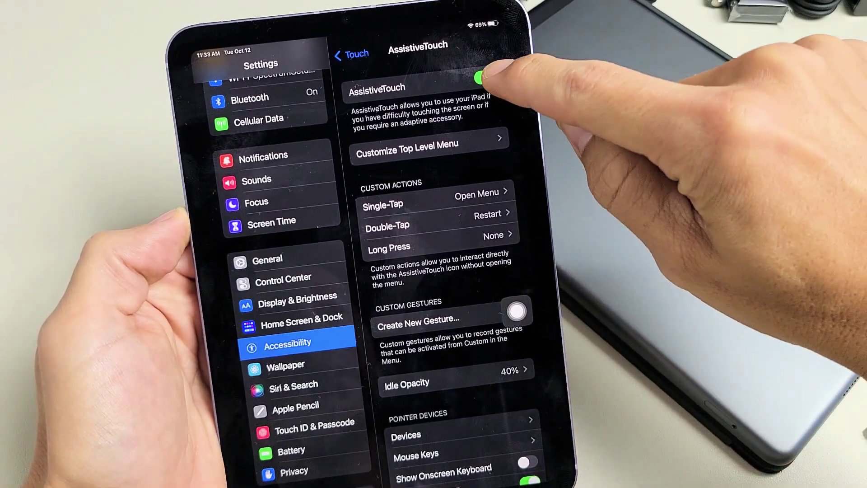
Toggle AssistiveTouch off and on, dismiss the restart prompt, and exit home screen editing
click(481, 78)
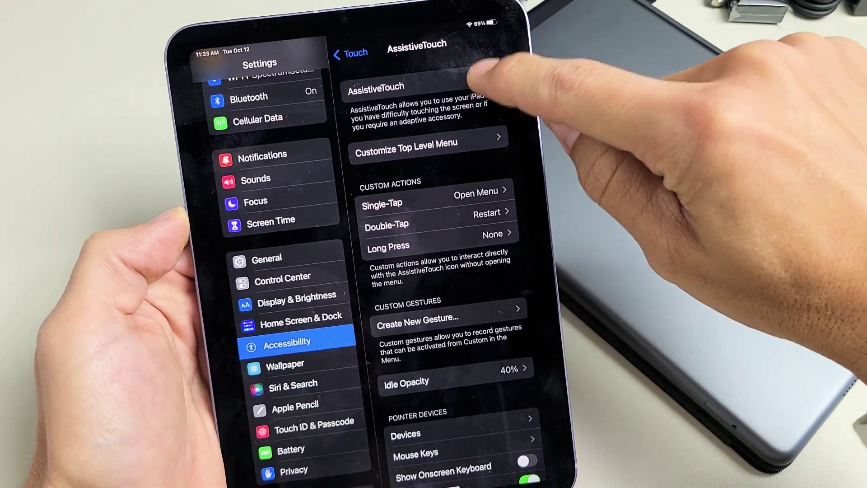
click(476, 79)
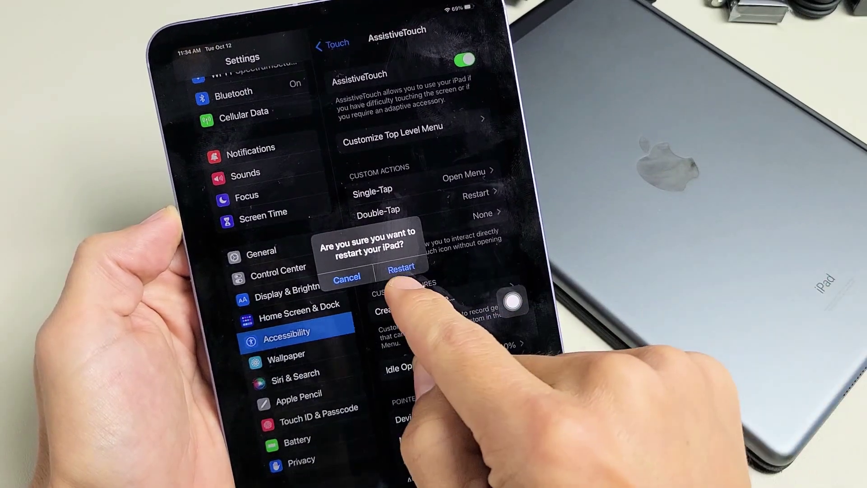
click(348, 278)
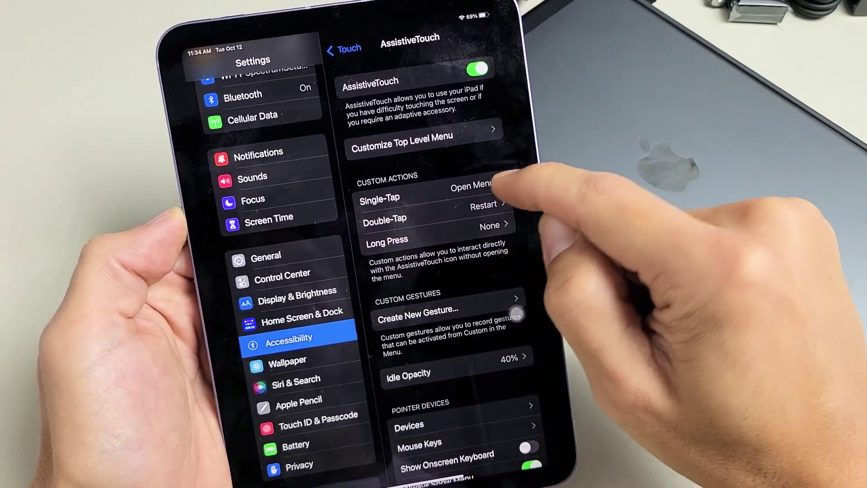
click(402, 198)
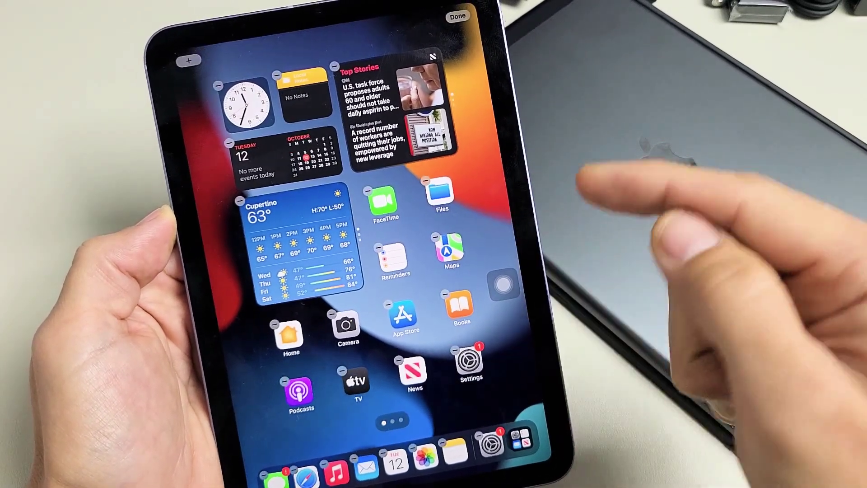
click(458, 17)
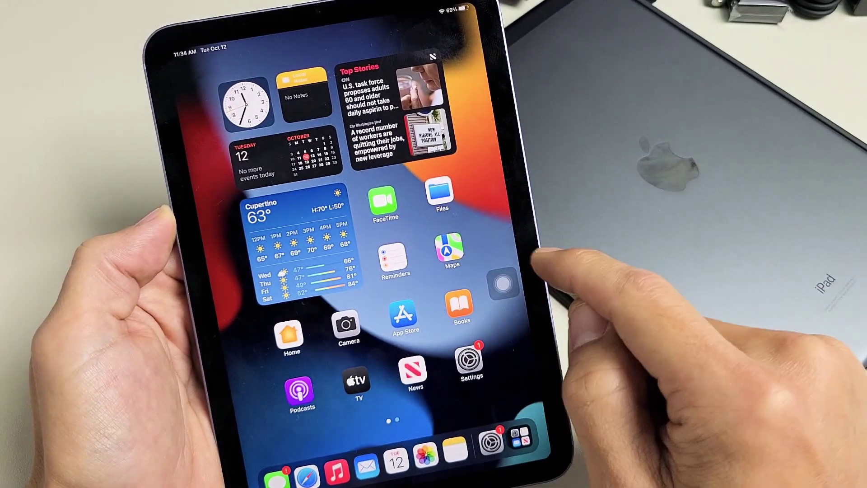